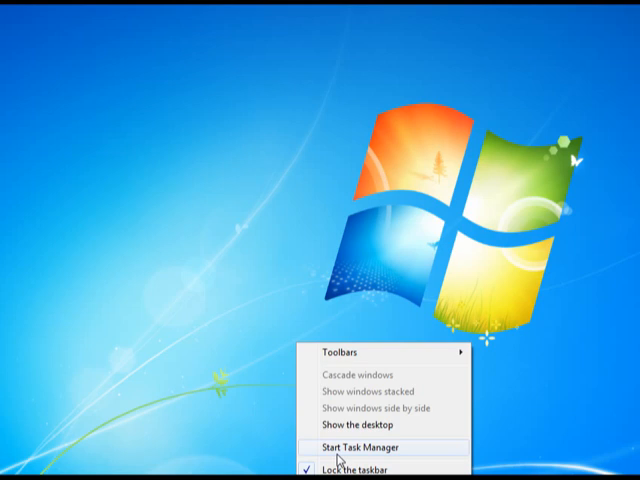
Step: Launch Task Manager and view the live per-core CPU performance graphs
left_click(352, 448)
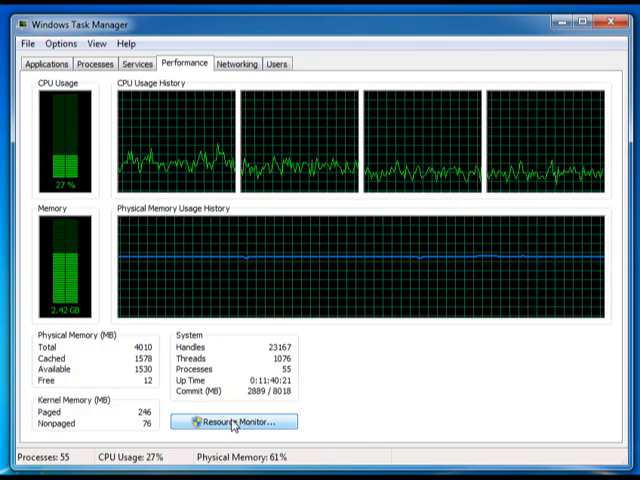
left_click(232, 420)
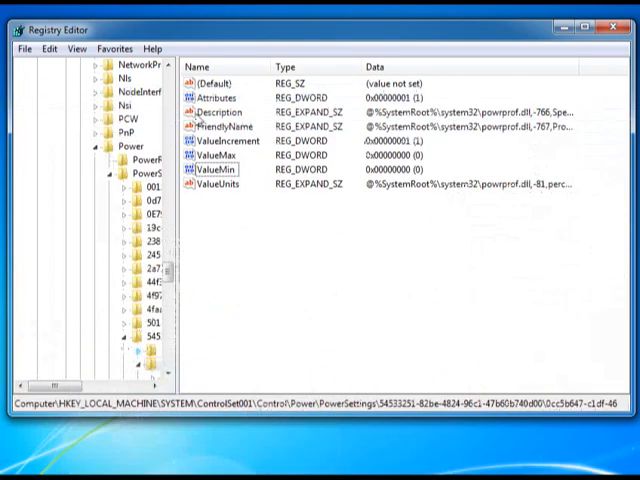
Step: Search the registry for the core parking GUID via Edit > Find, then select the ValueMin entry
left_click(48, 48)
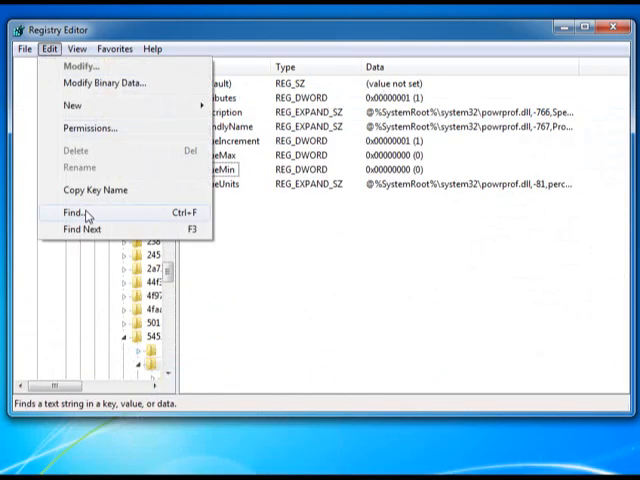
left_click(72, 212)
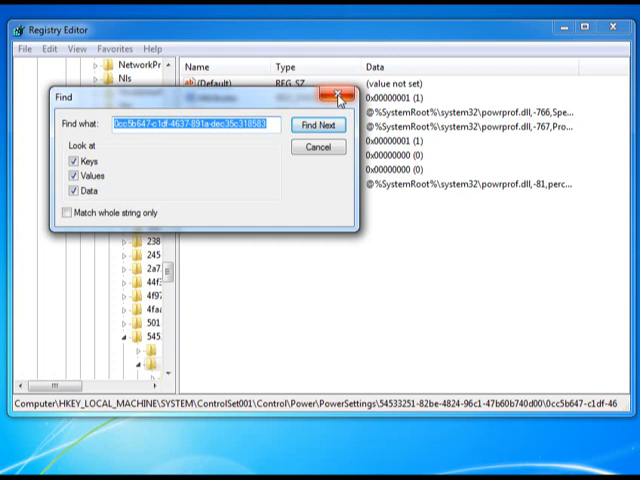
left_click(330, 96)
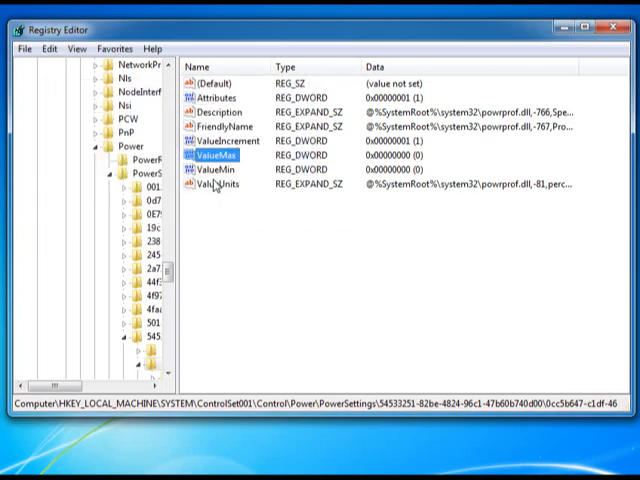
left_click(230, 182)
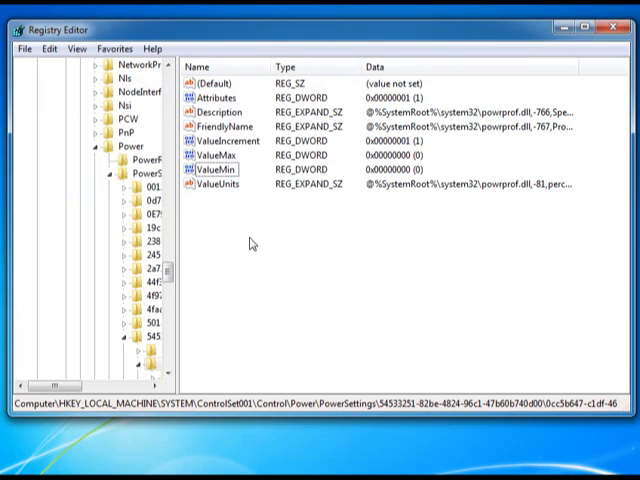
mouse_move(228, 192)
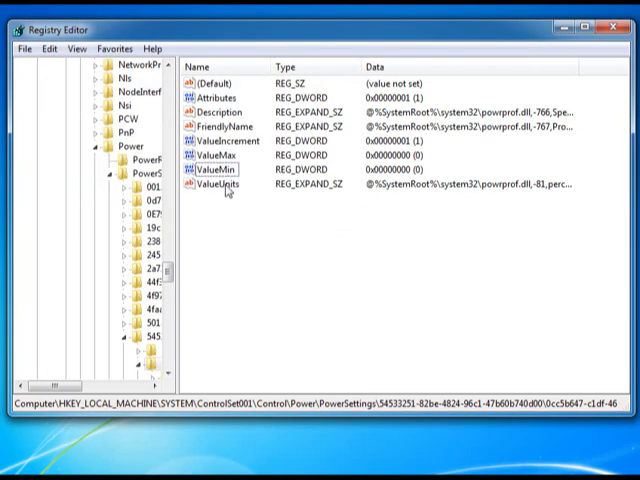
left_click(48, 48)
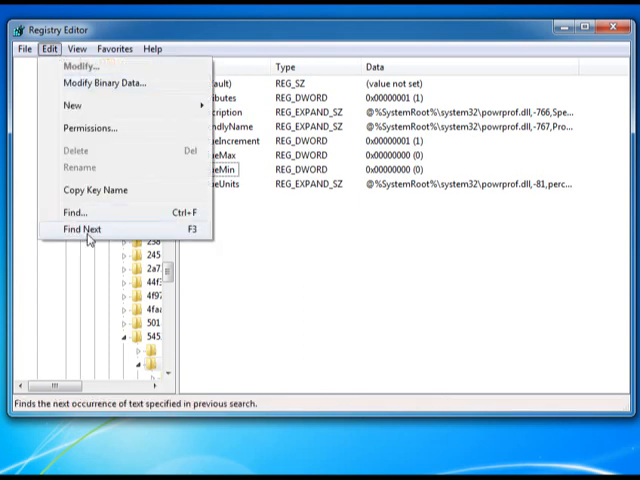
Step: Find the next occurrence of the GUID, landing on Registry Editor's own LastKey saved settings
left_click(80, 228)
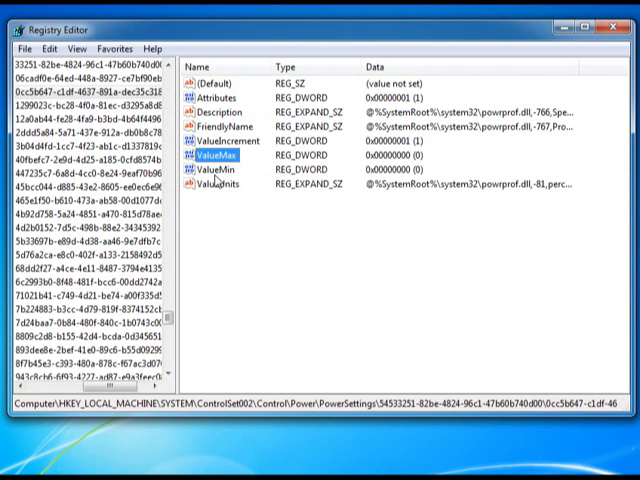
left_click(200, 180)
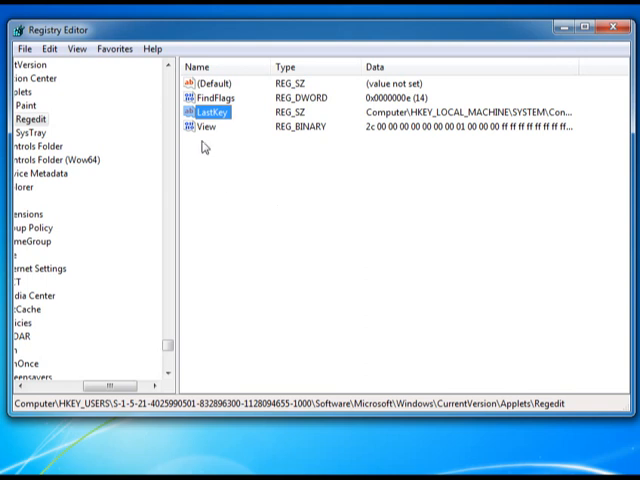
Step: Close Registry Editor and review Resource Monitor's CPU 0–CPU 3 graphs, none parked
left_click(620, 12)
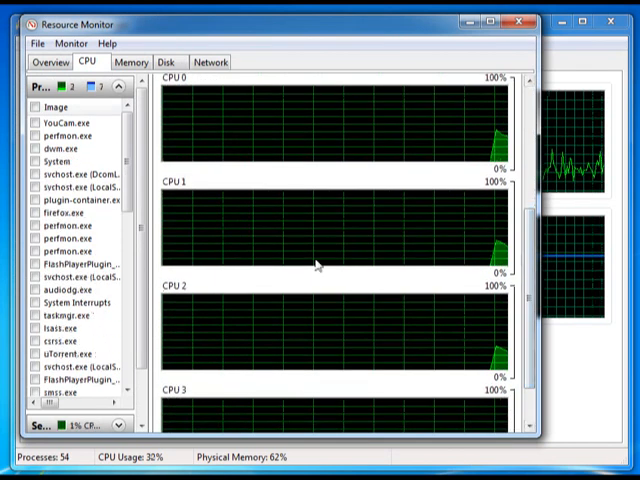
scroll("down", 3)
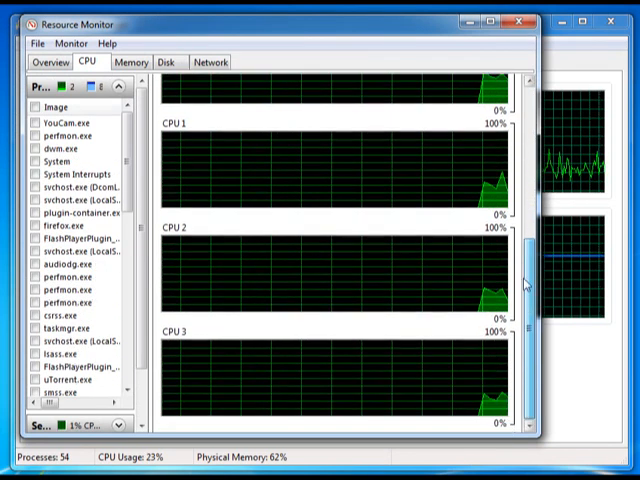